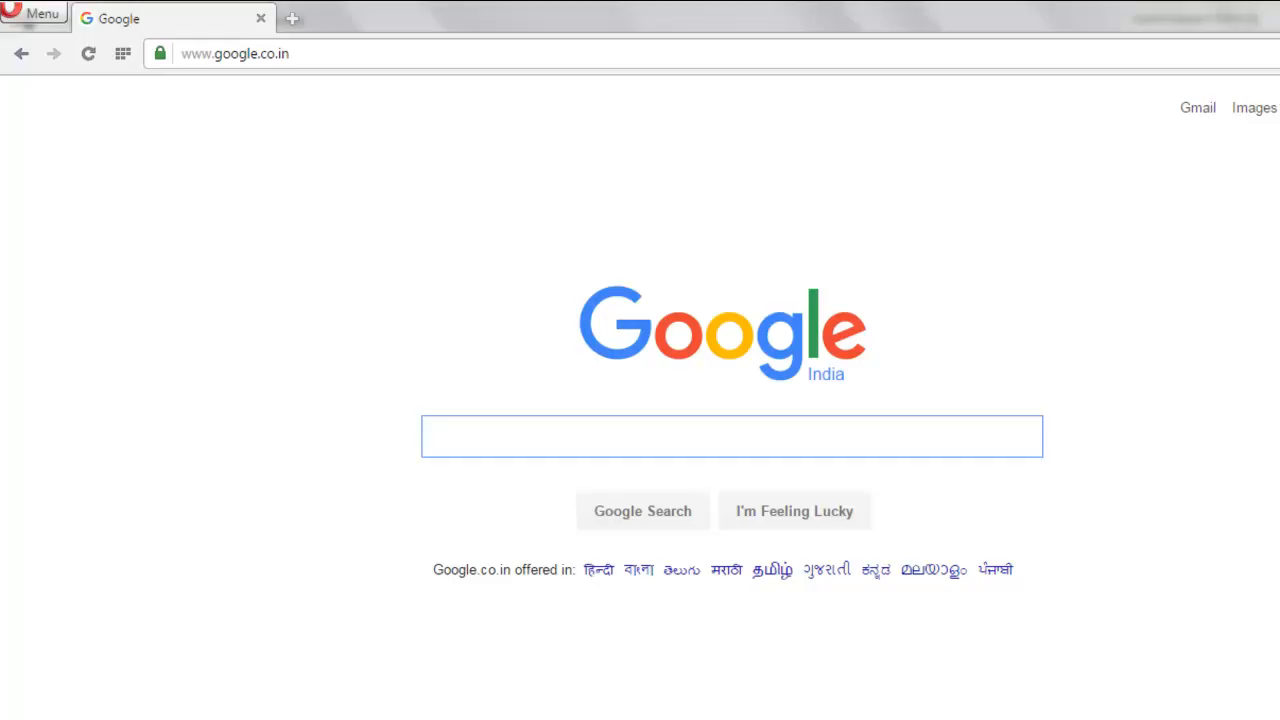
Focus the empty search box on the Google India homepage in Opera.
click(731, 436)
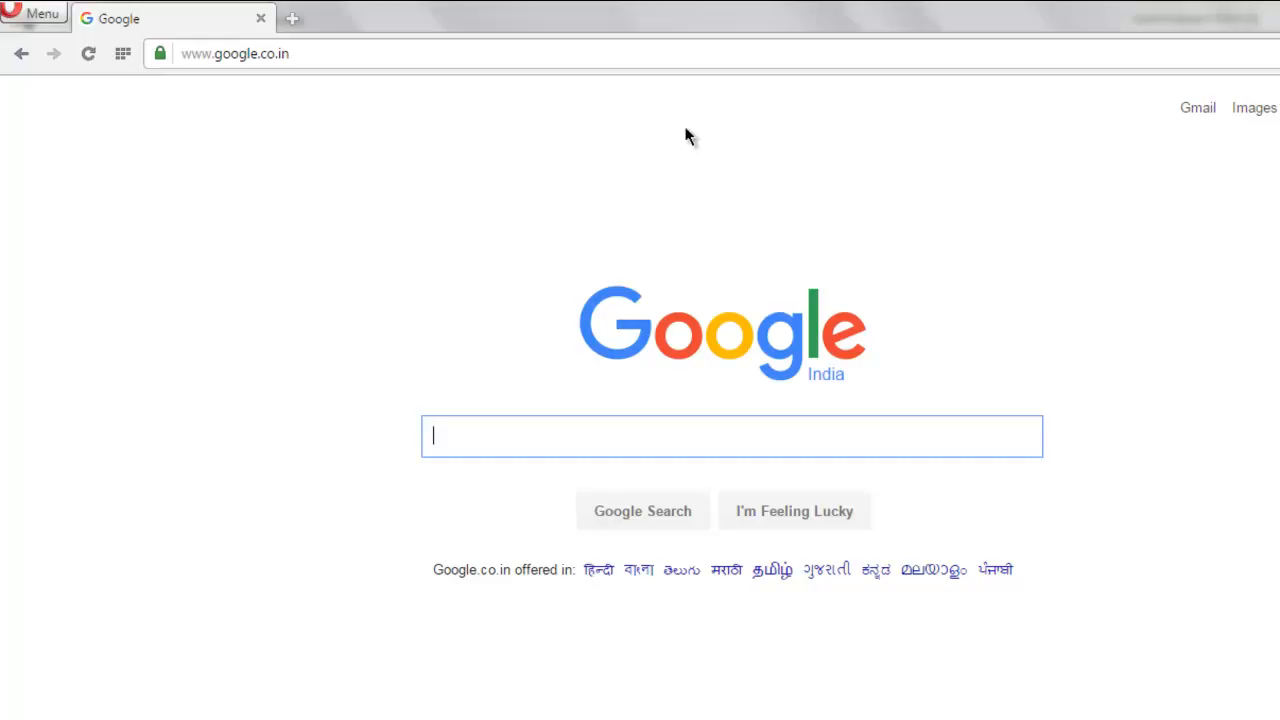
mouse_move(833, 213)
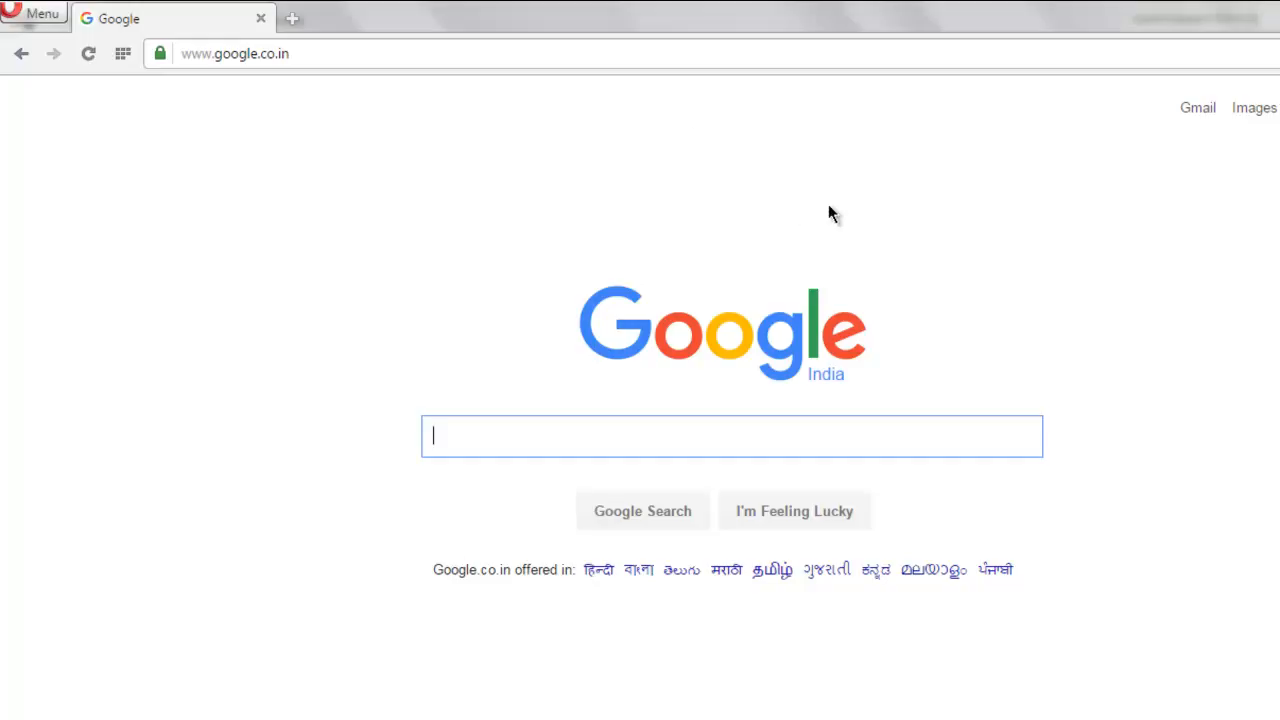
mouse_move(250, 617)
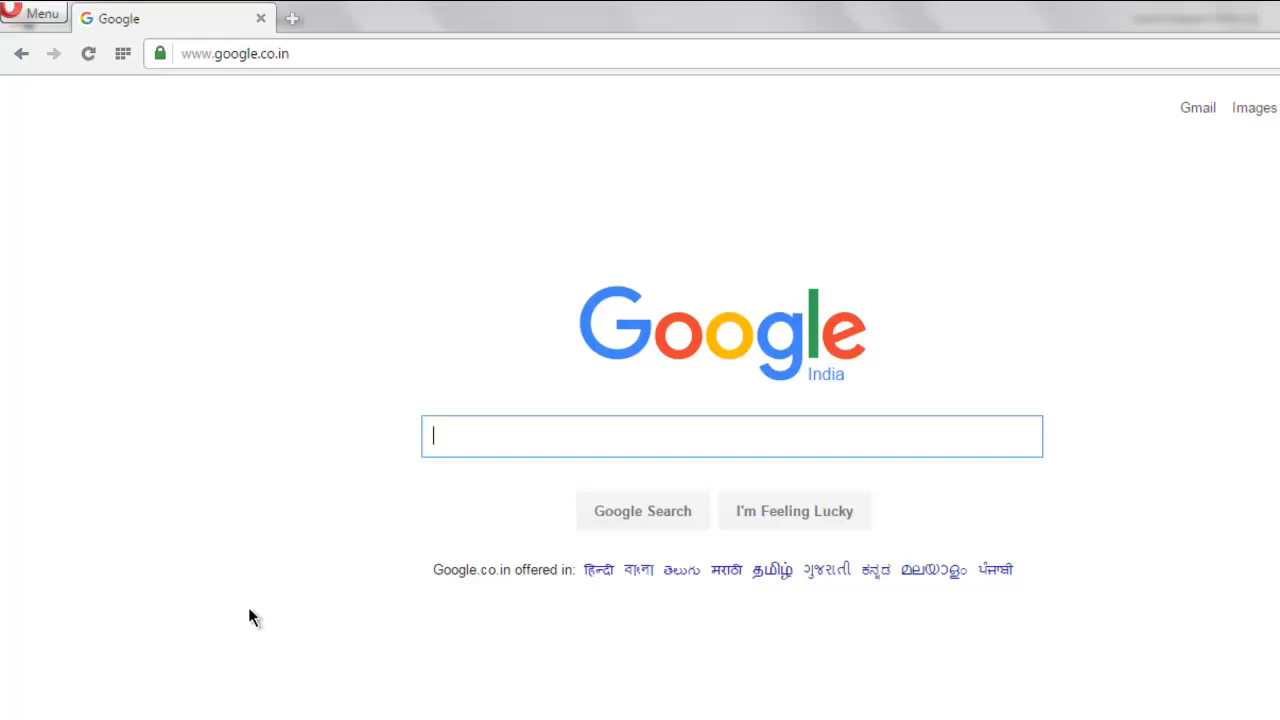
mouse_move(573, 718)
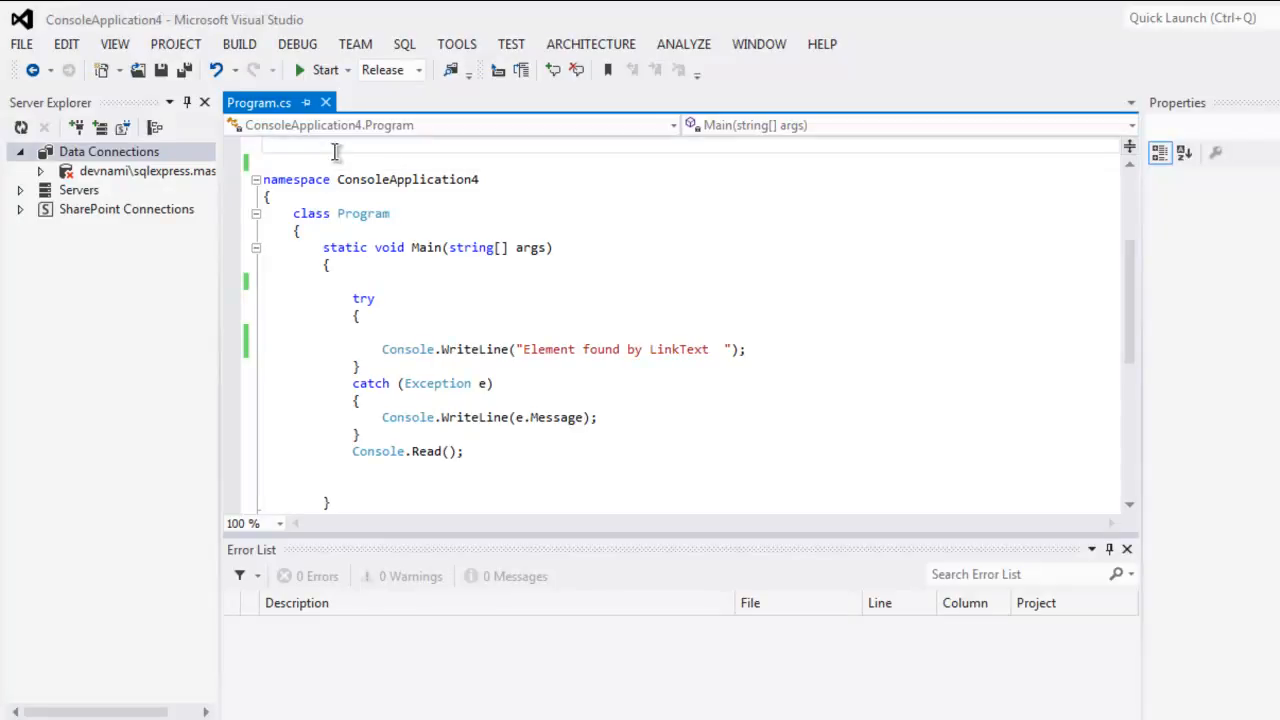
Add 'using OpenQA.Selenium;' and 'using OpenQA.Selenium.Firefox;' at the top of Program.cs.
text(using)
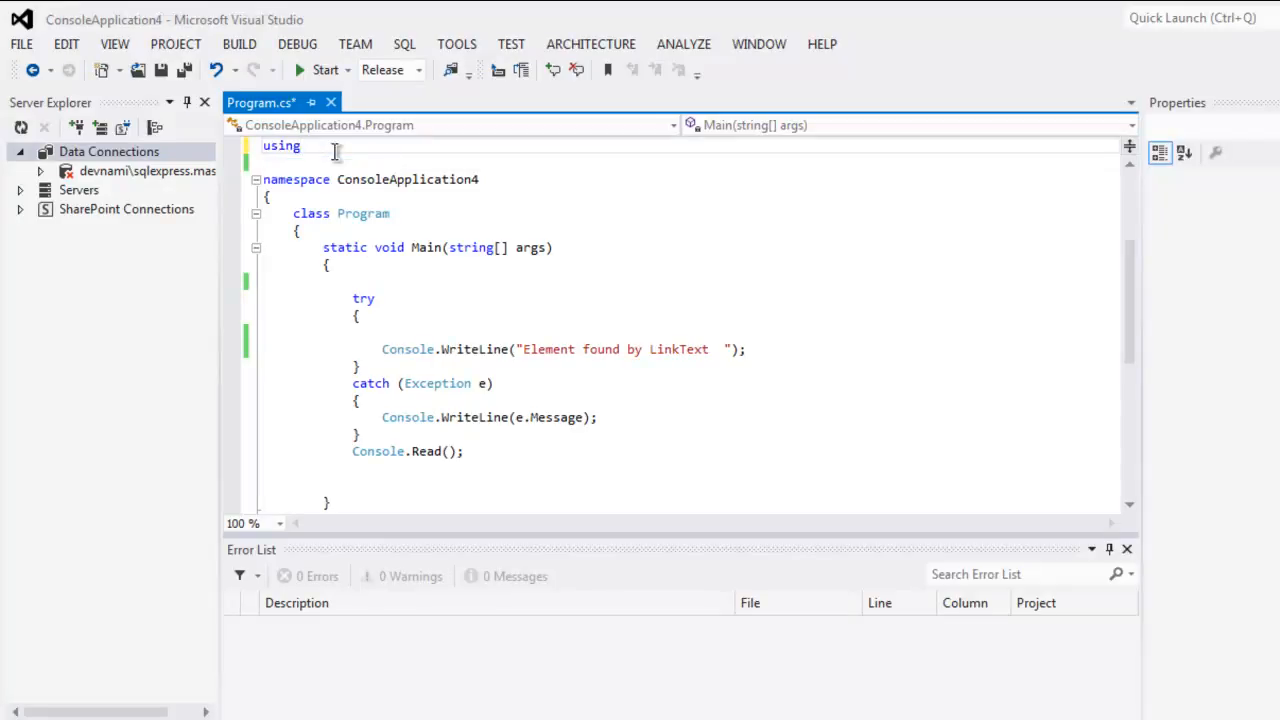
text(OpenQA.Selenium)
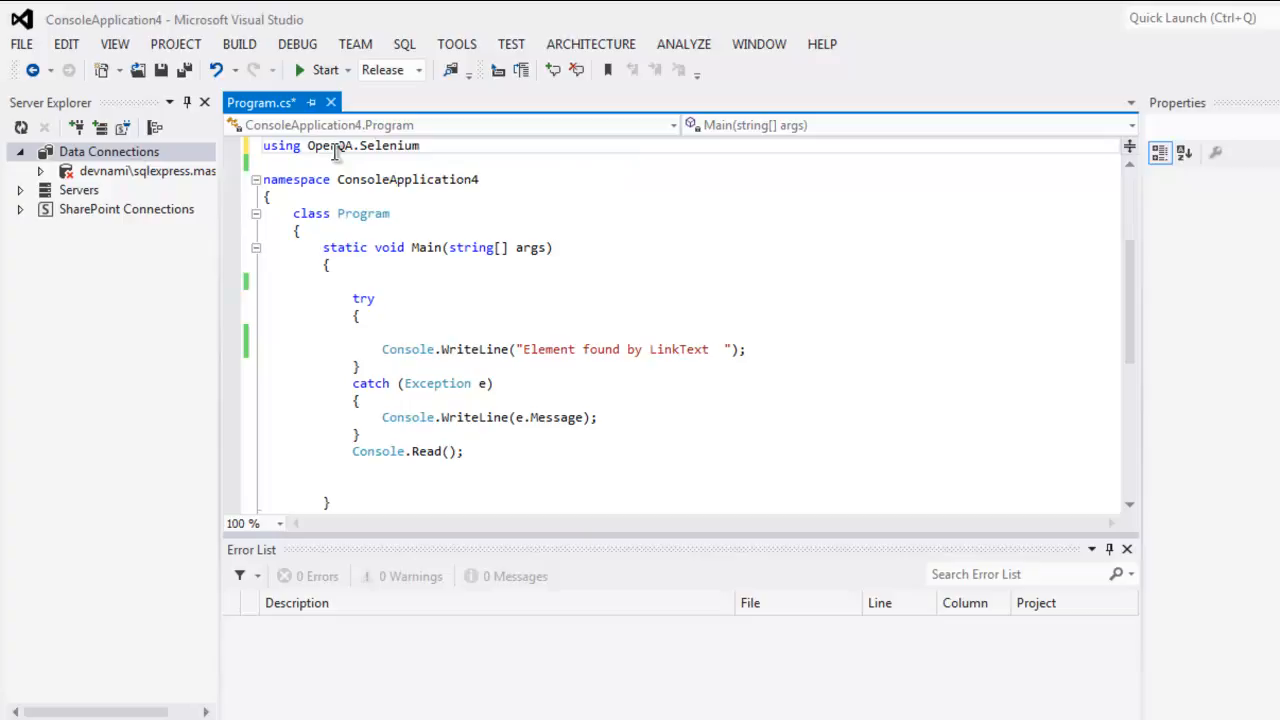
text(using)
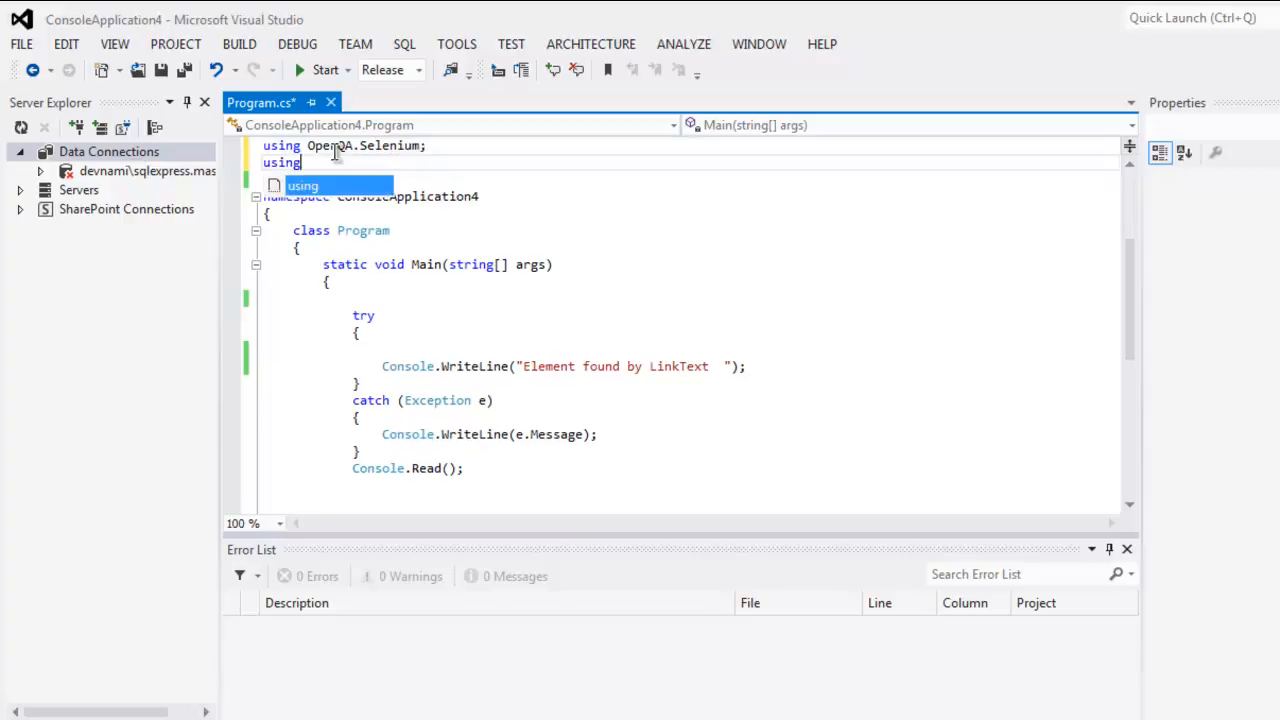
text(OpenQA.S)
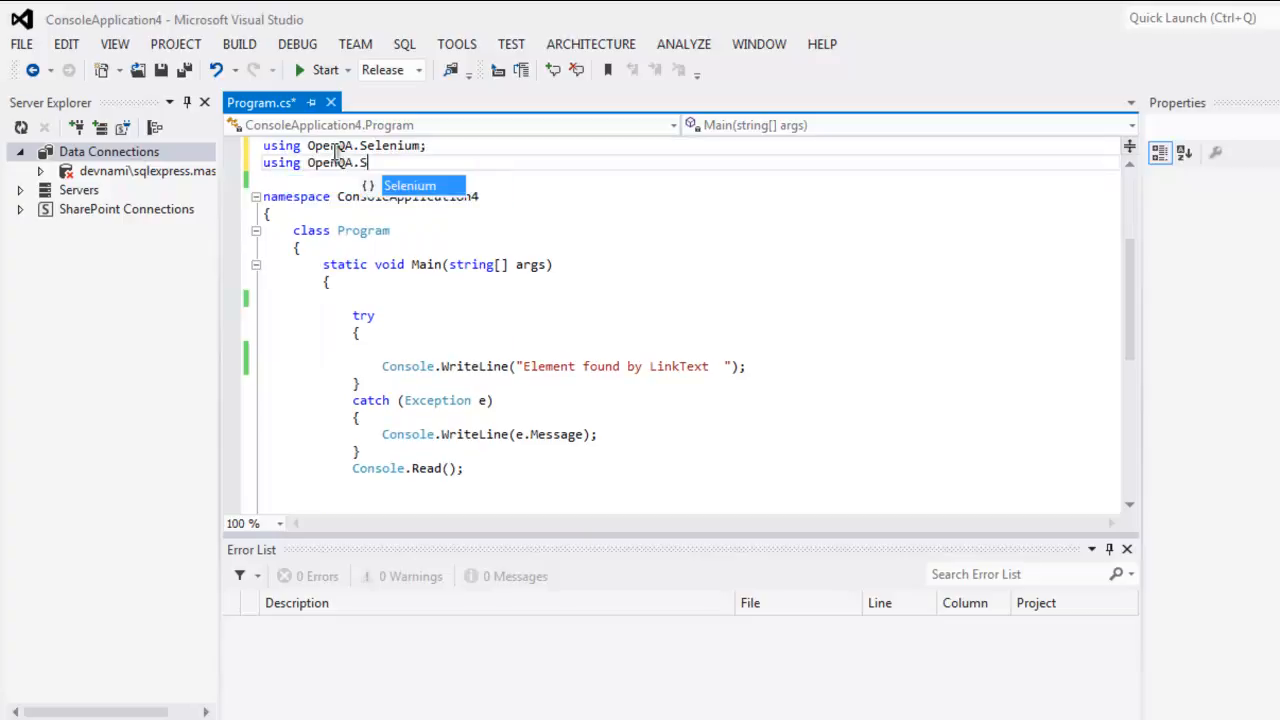
text(.Firefox;)
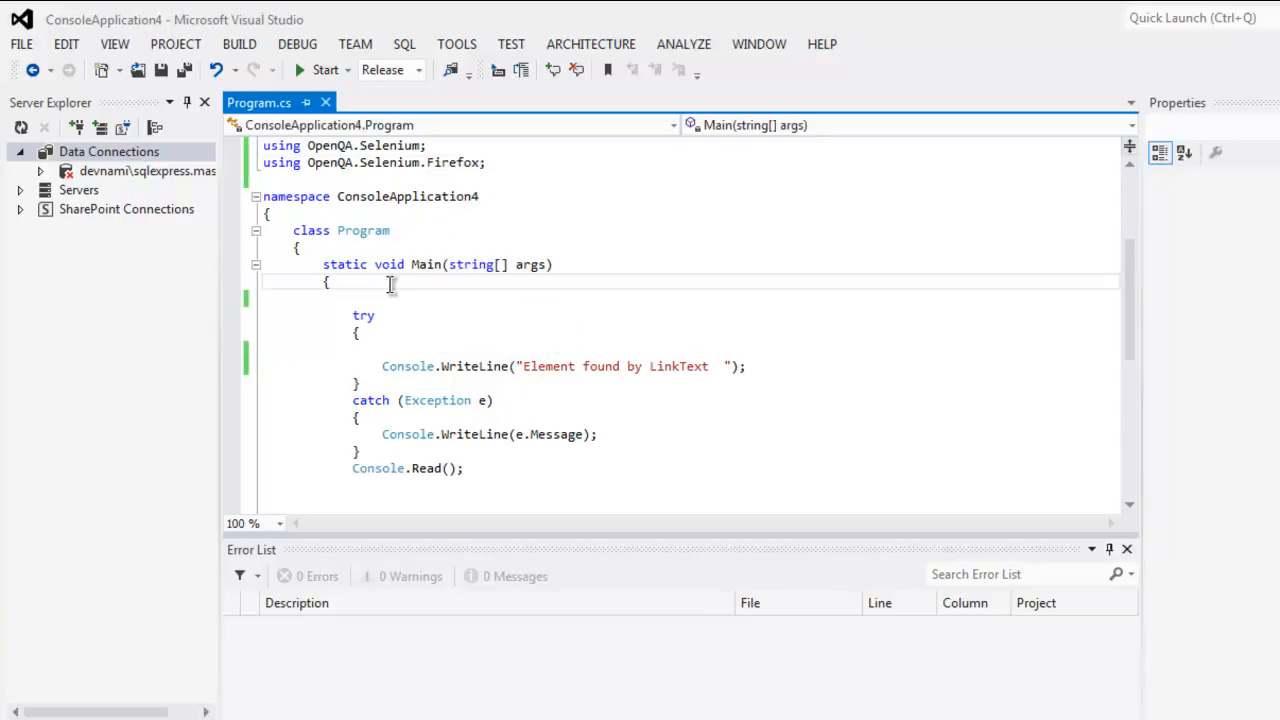
Declare 'var driver = new FirefoxDriver();' at the start of Main.
text(var d)
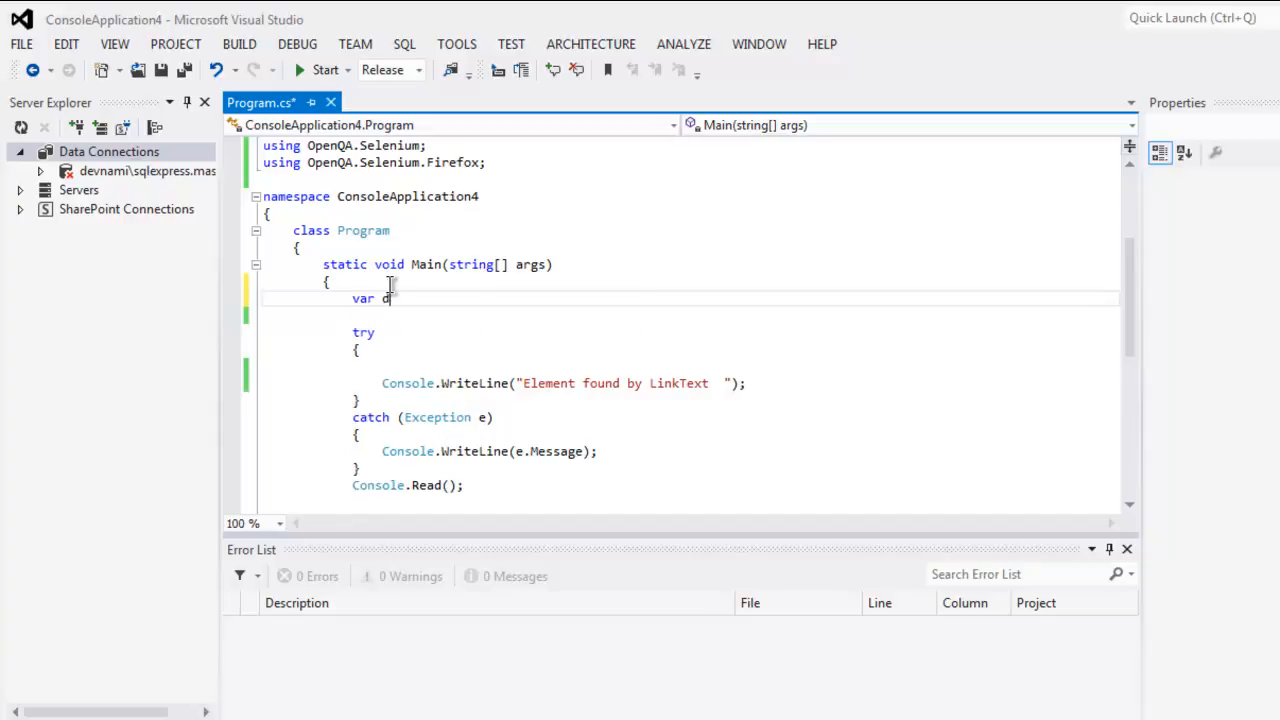
text(river = new)
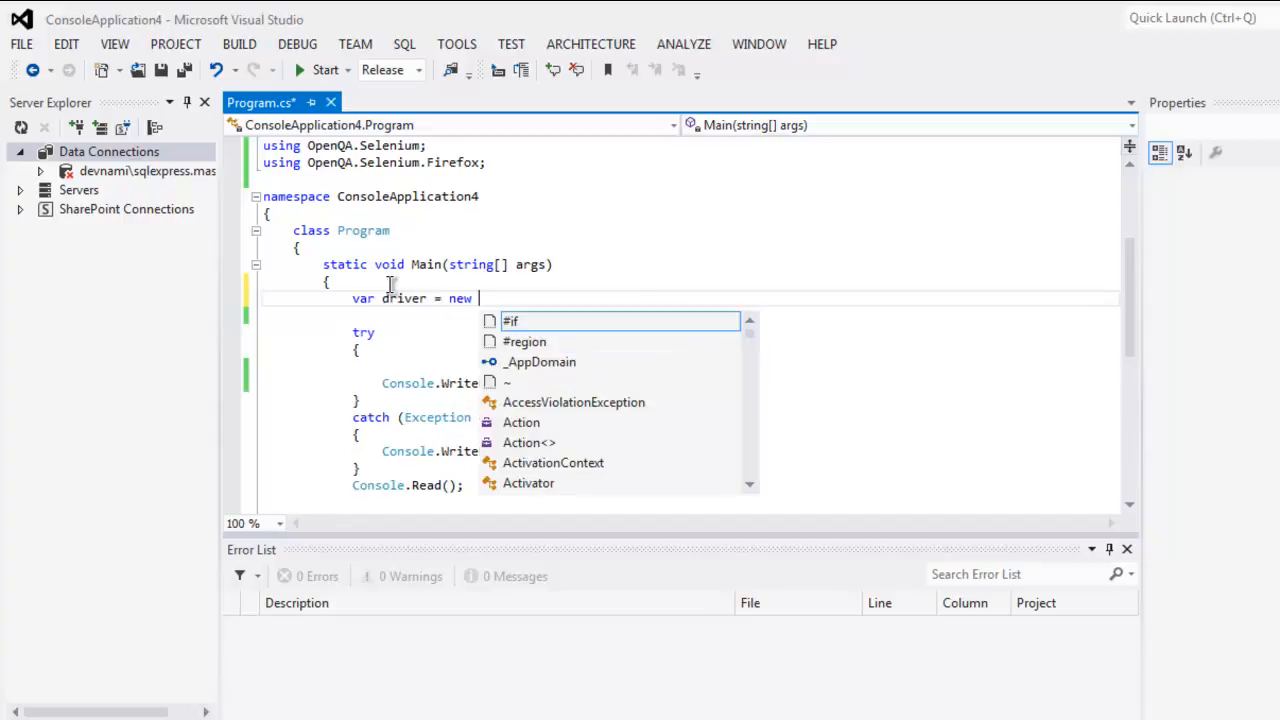
text(FirefoxDriver();)
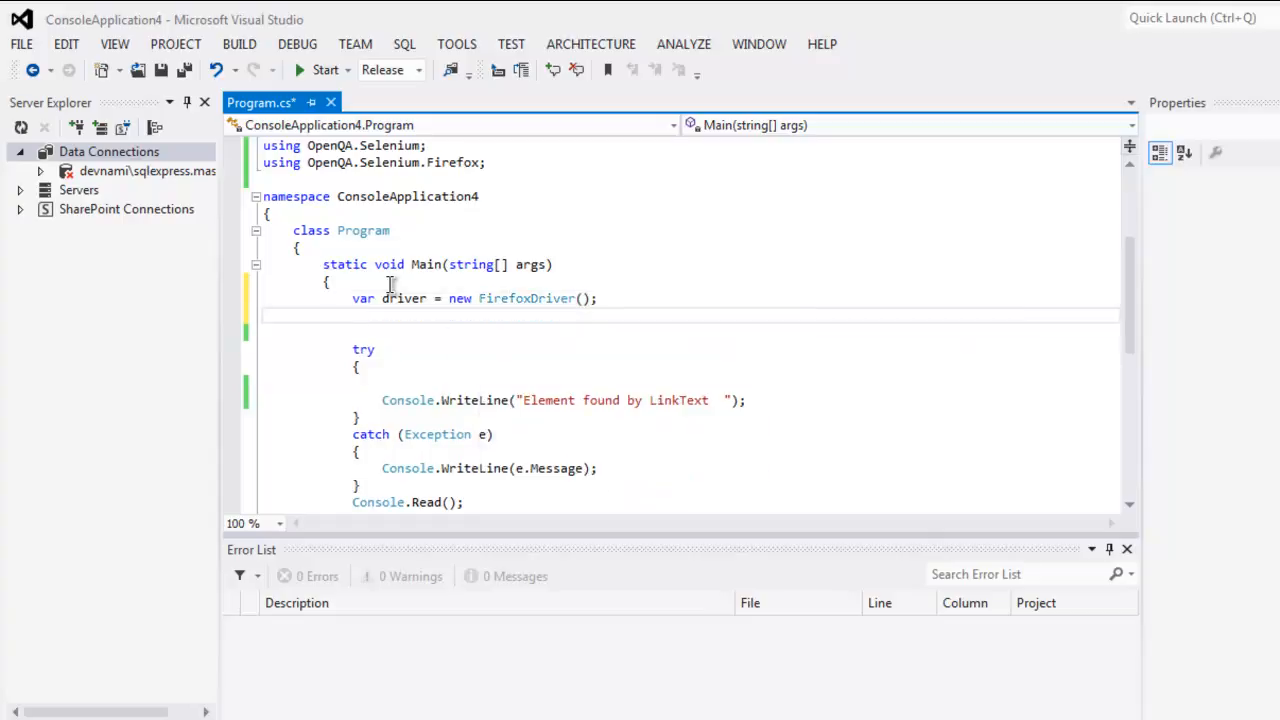
text(driver.Navigate()
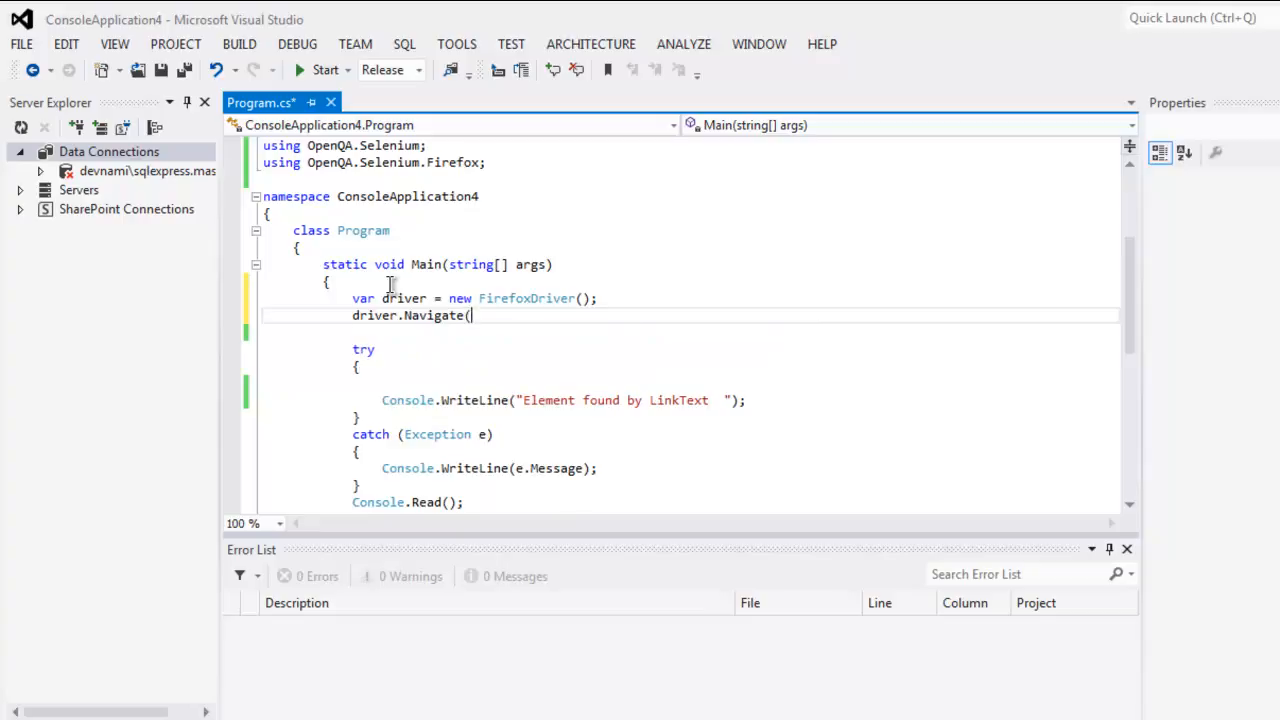
text().GoToUrl)
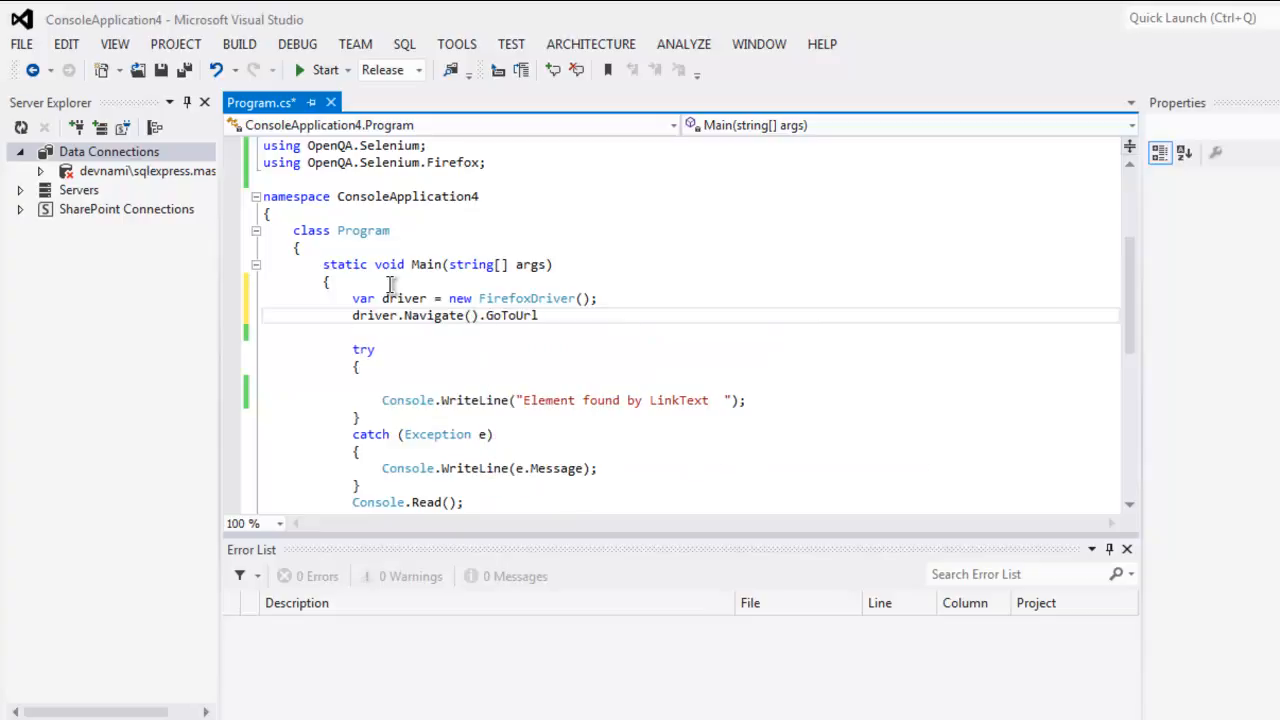
text(();)
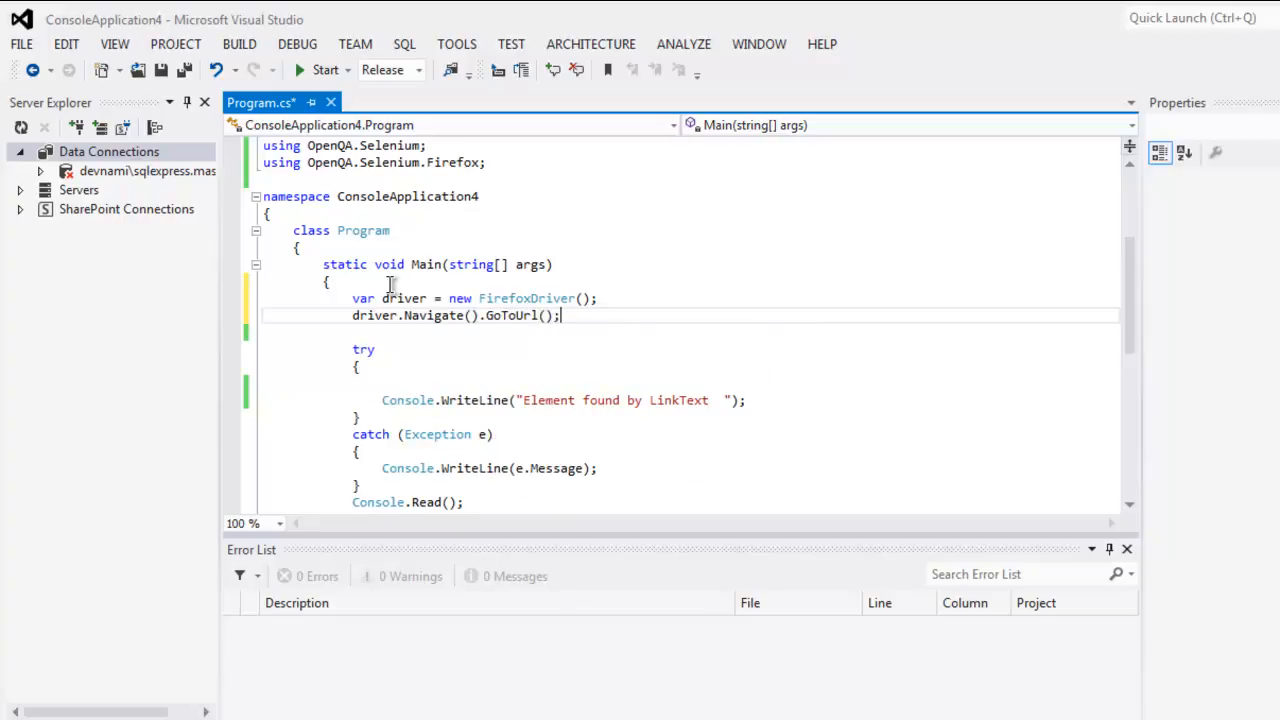
text("")
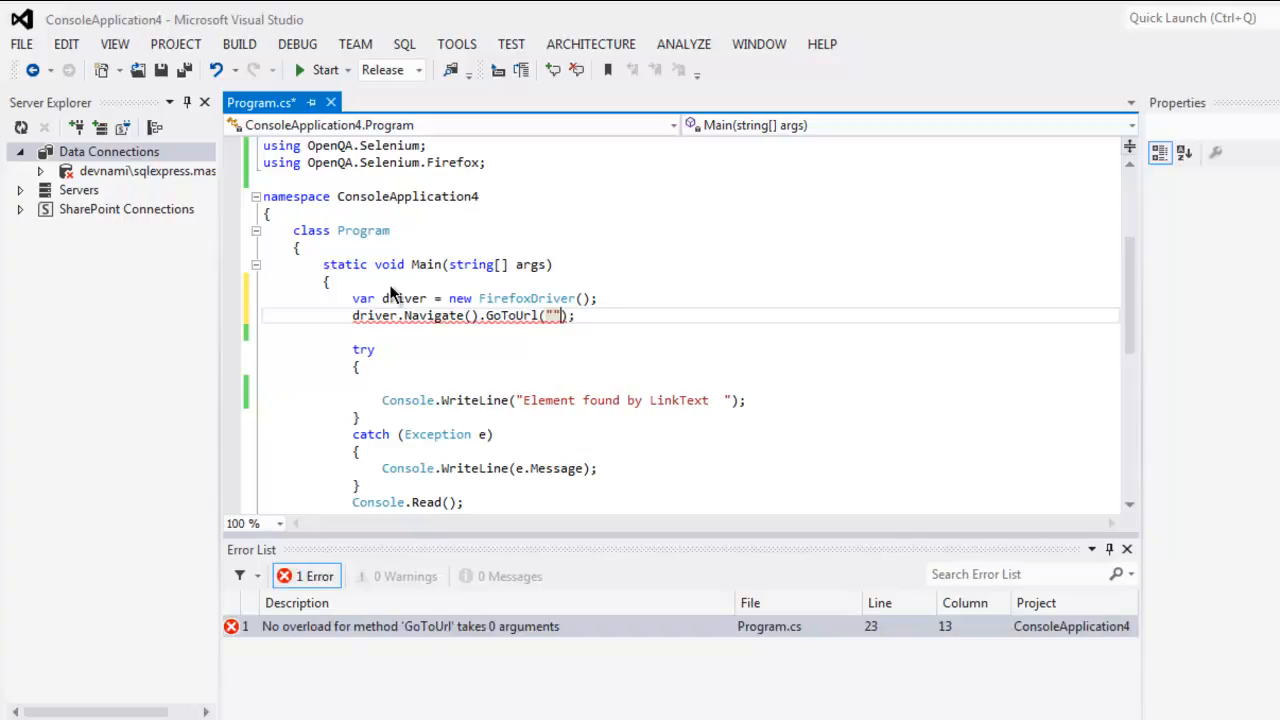
text(http://google.com)
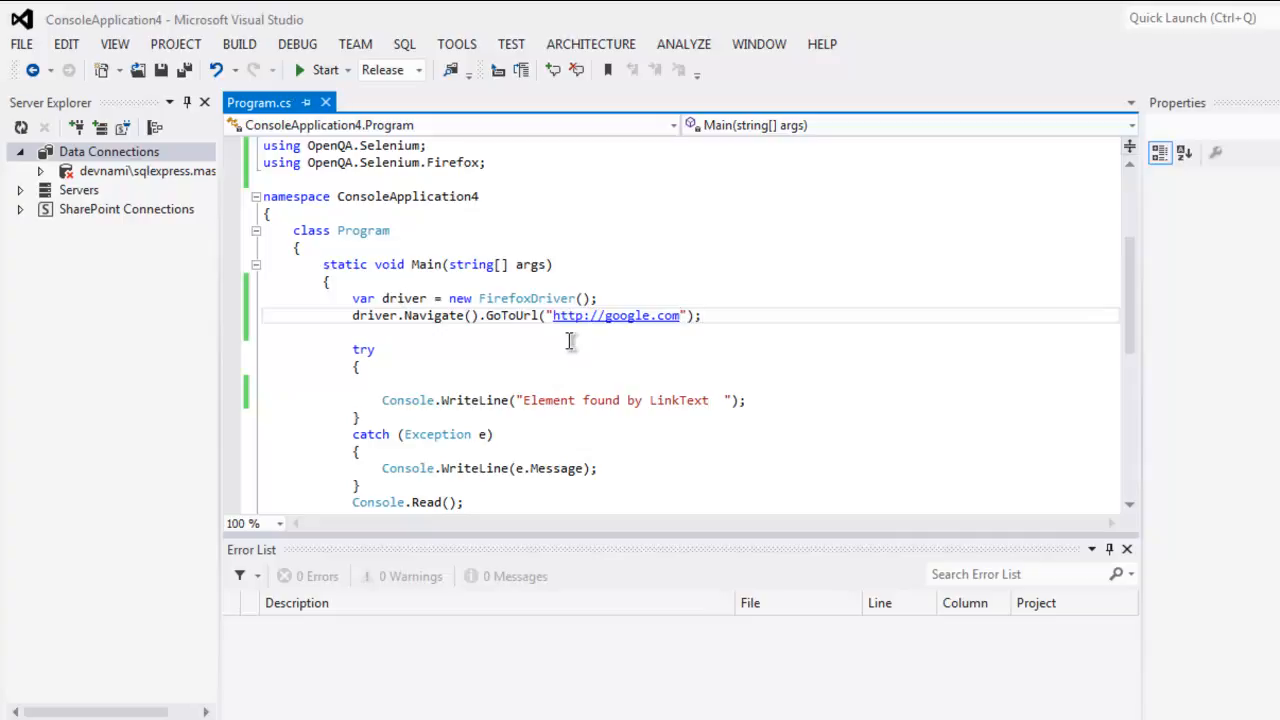
text(driver.FindElement())
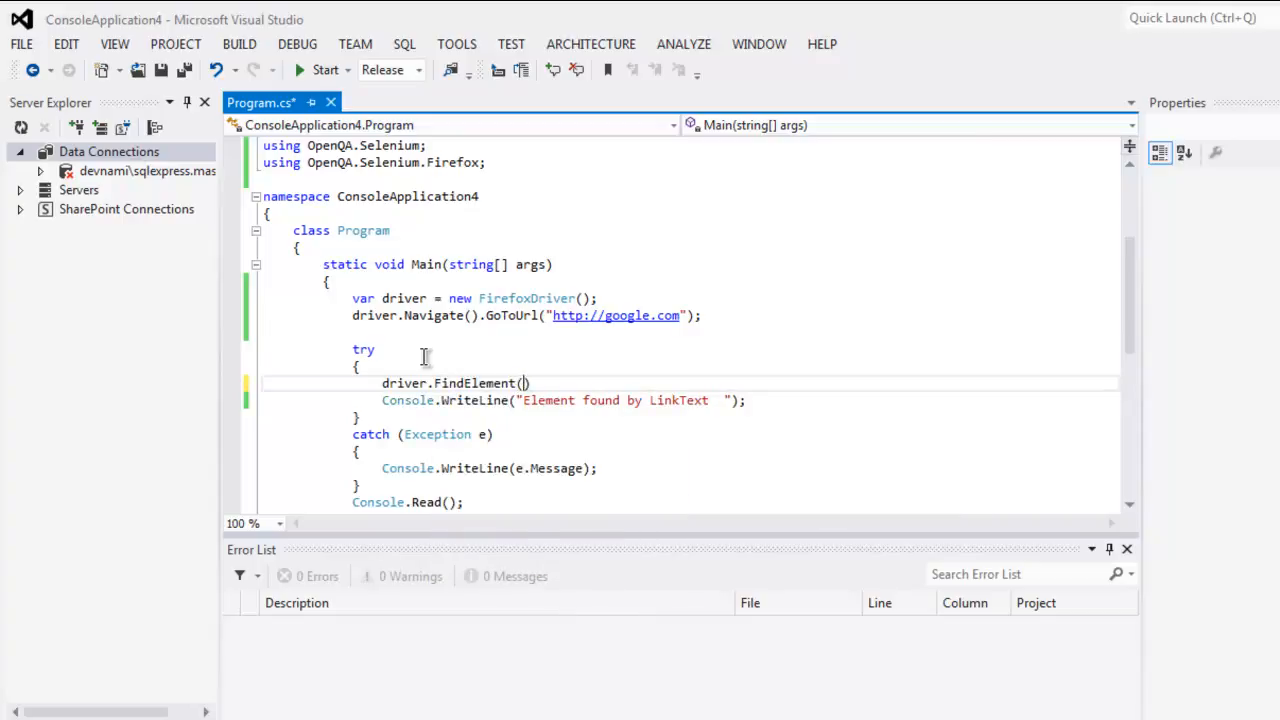
Find the element with By.PartialLinkText("Adve") and print 'Element found by Partial LinkText'.
text(")
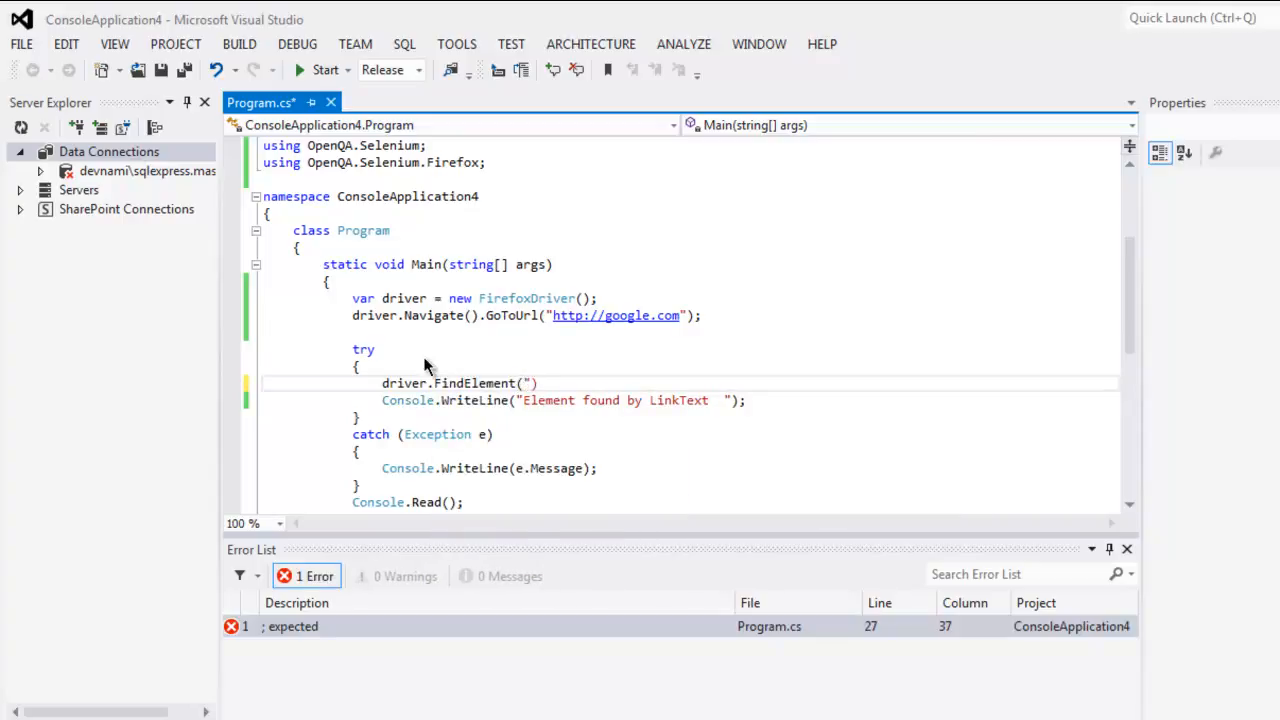
text(By.PartialLinkText)
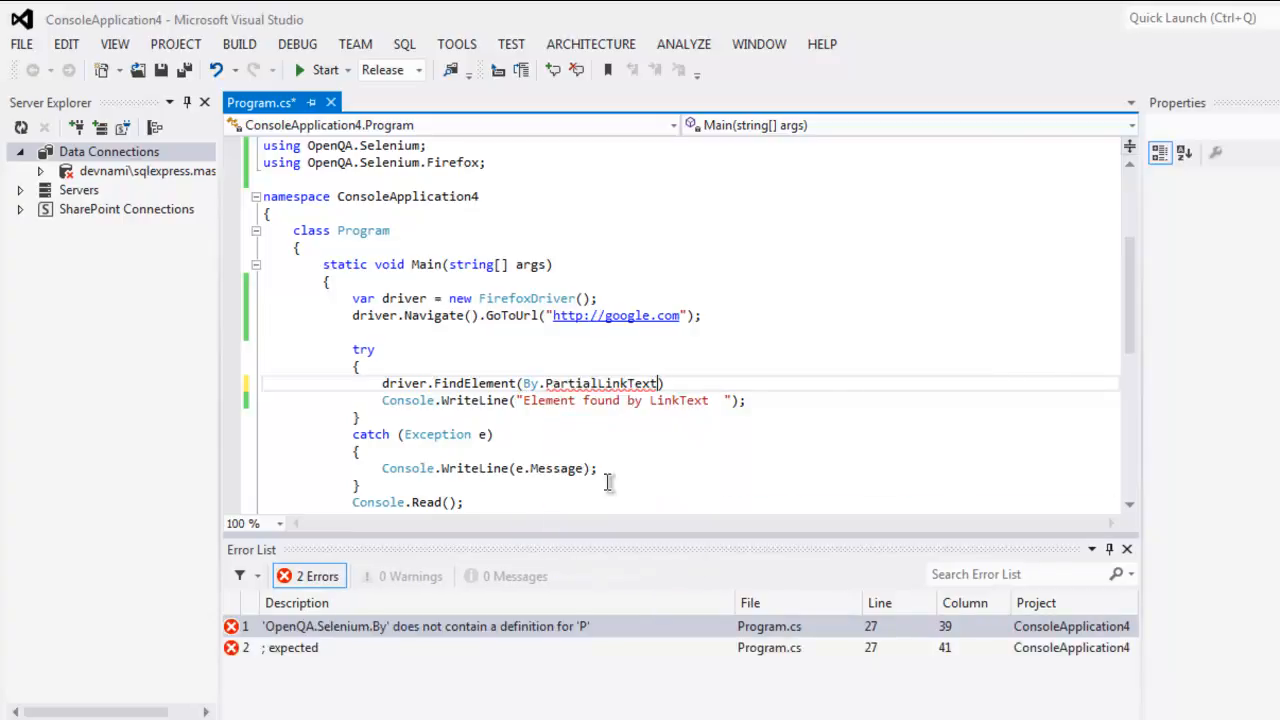
text(())
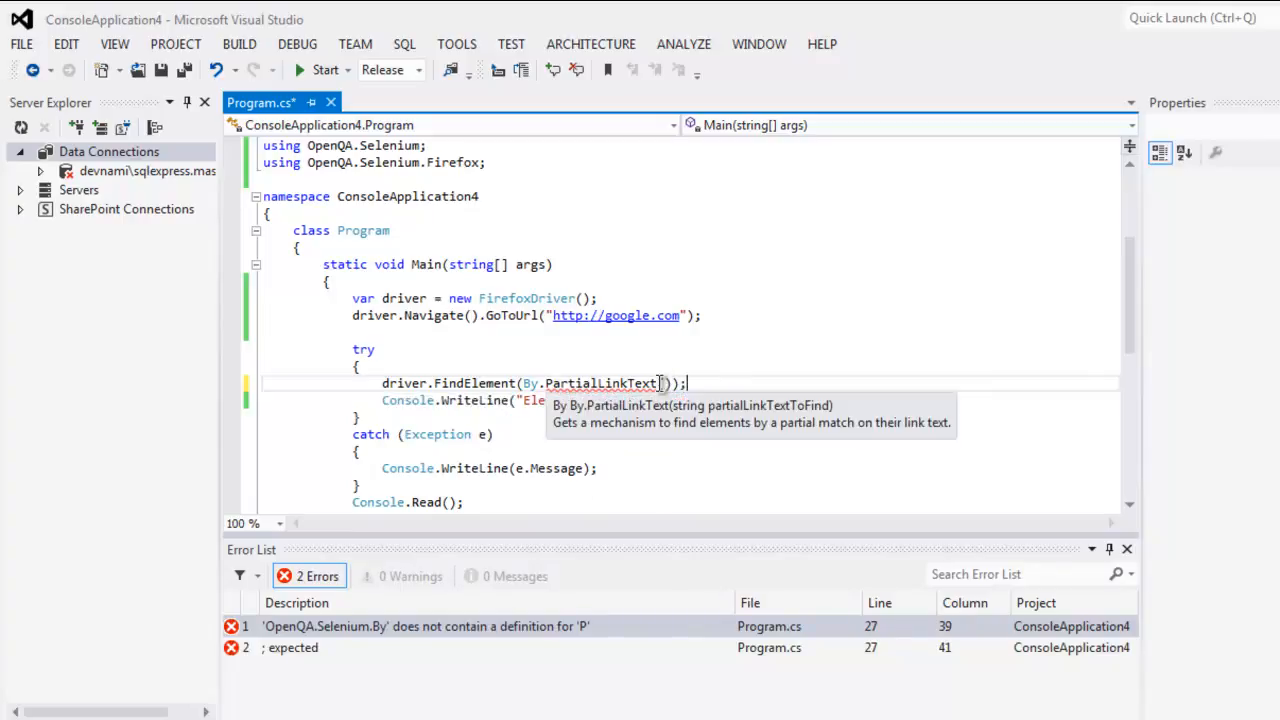
text("")
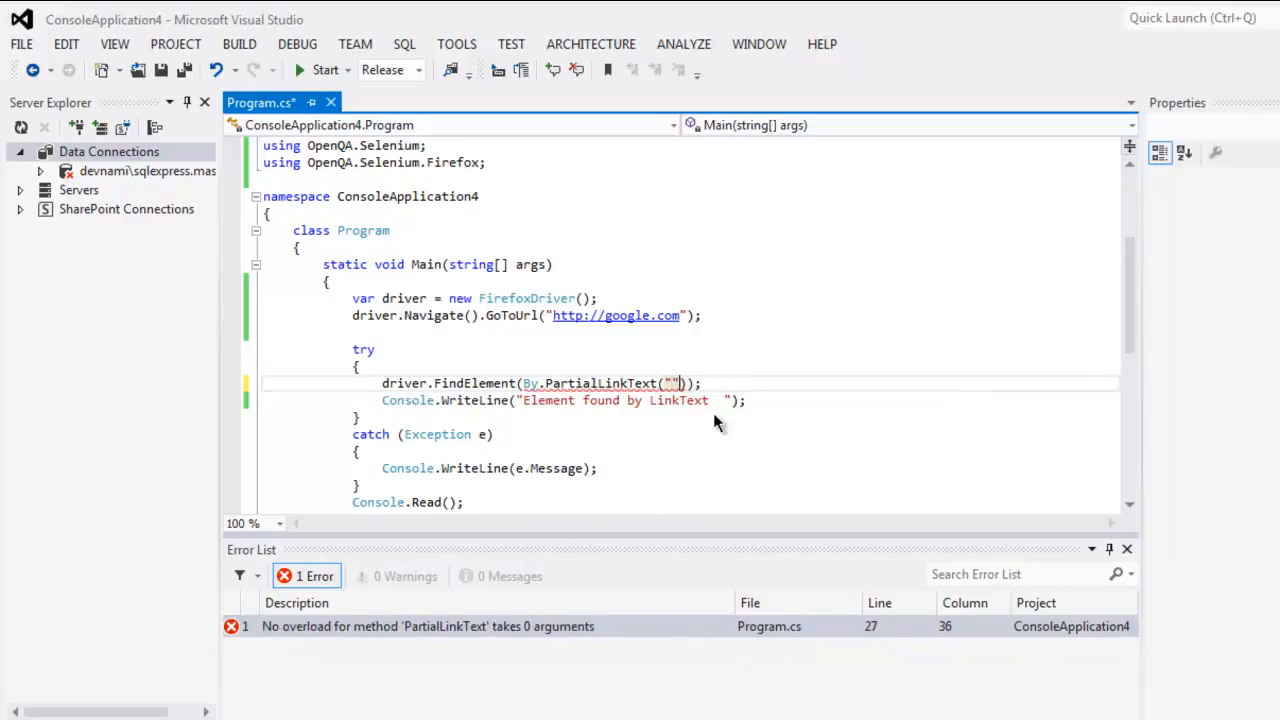
text(A)
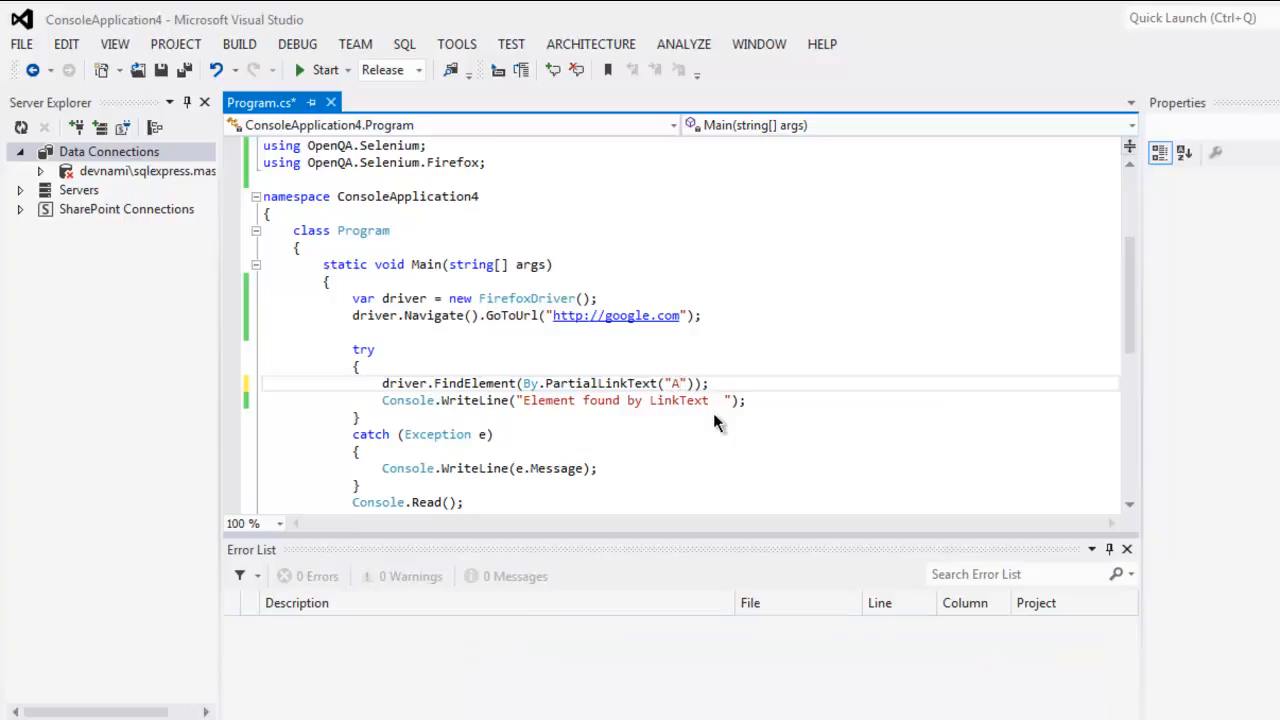
text(dv)
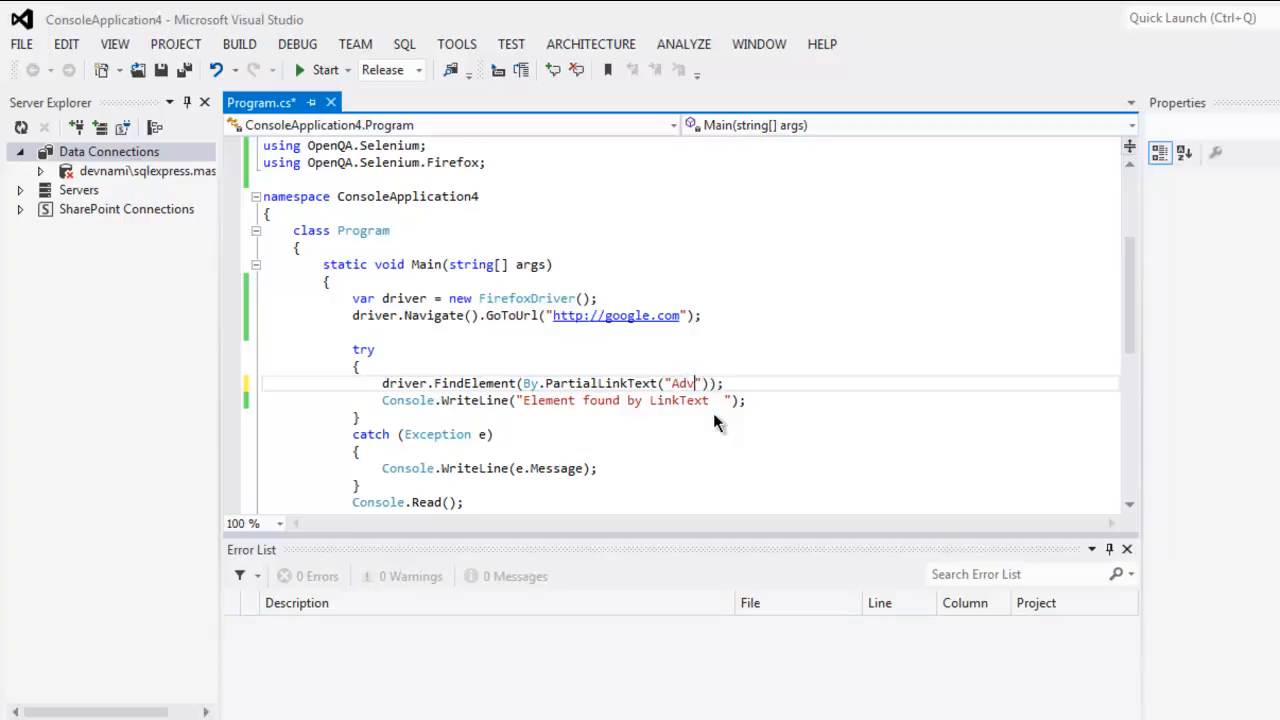
text(e)
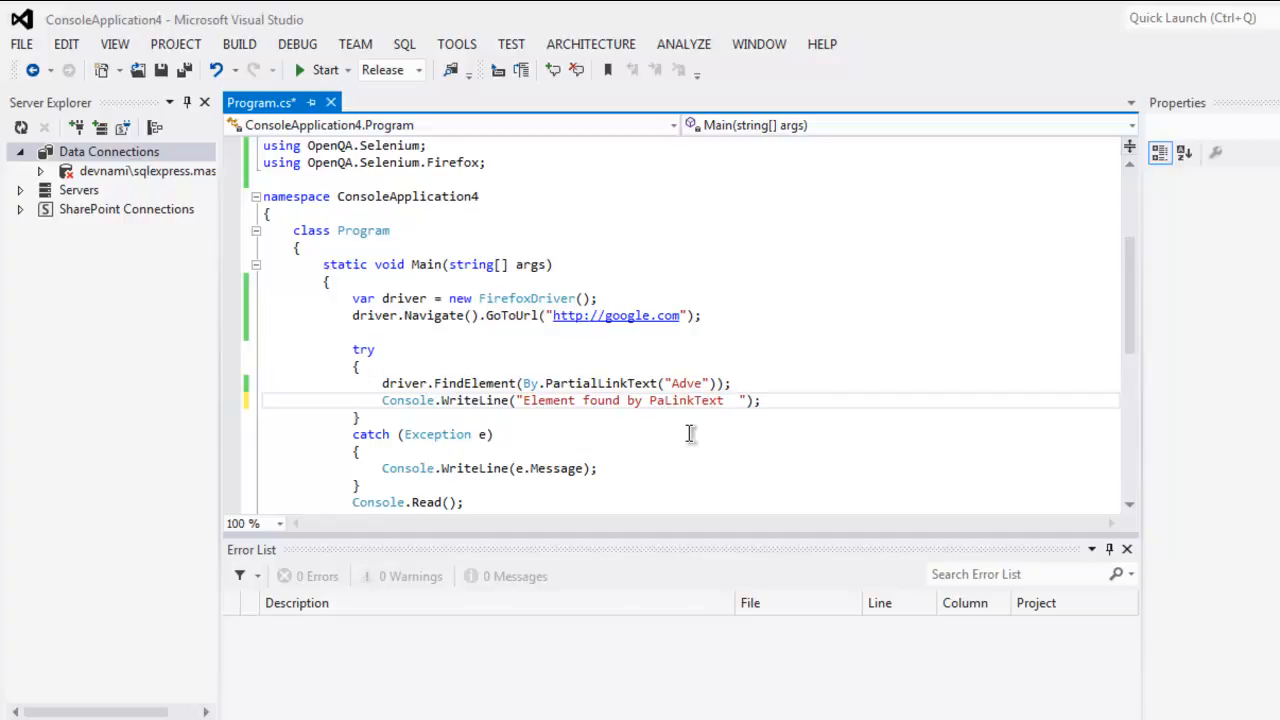
text(Partial LinkText)
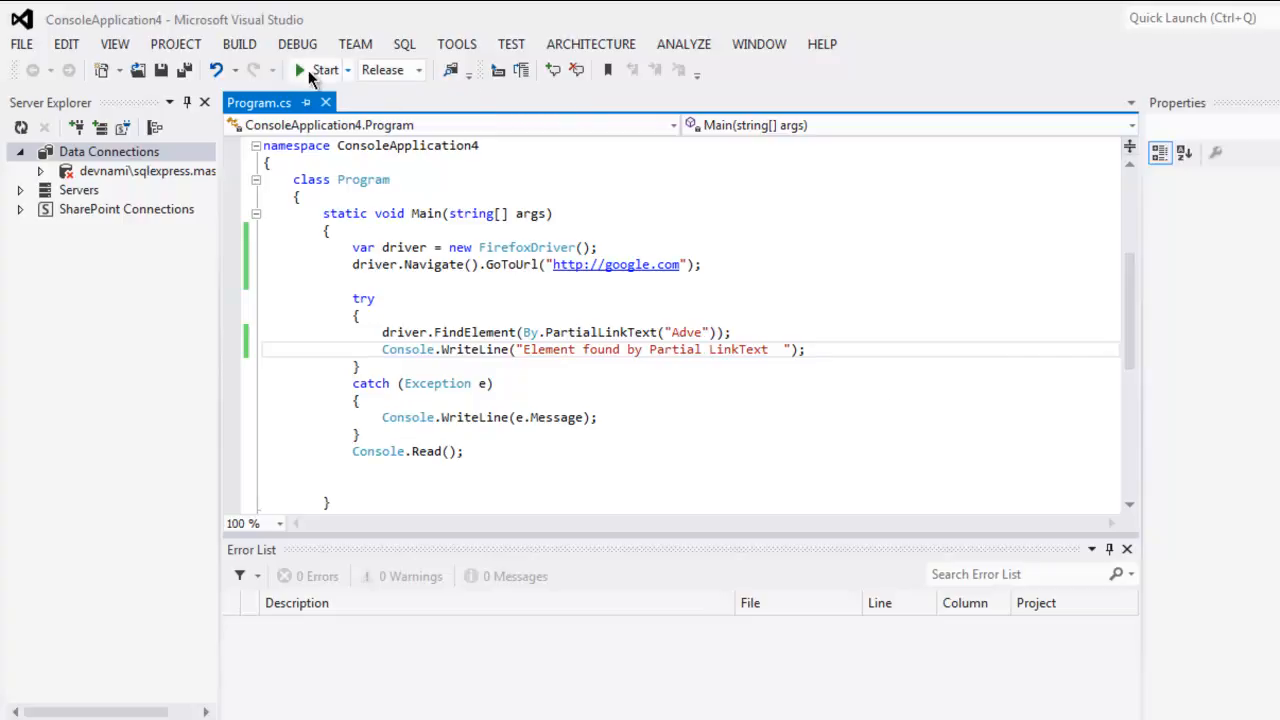
Run the app, check the 'Element found' console output, then close the Firefox window.
click(324, 69)
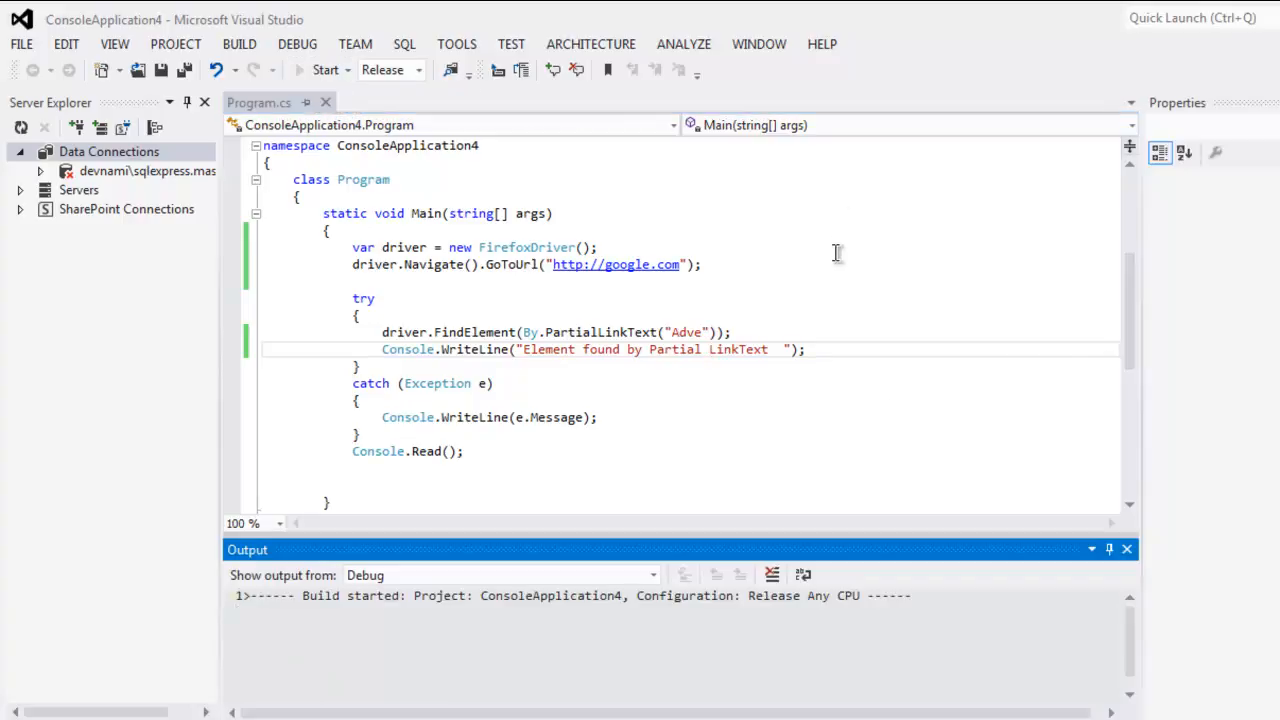
click(325, 69)
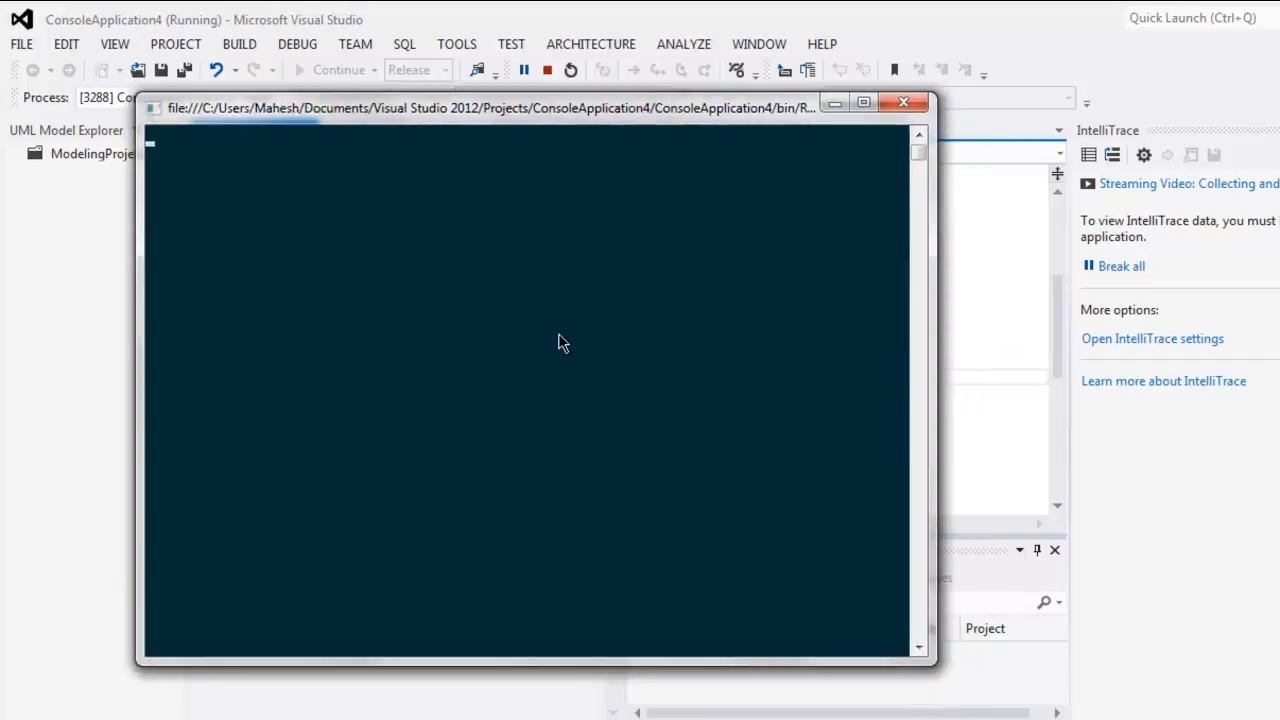
mouse_move(593, 370)
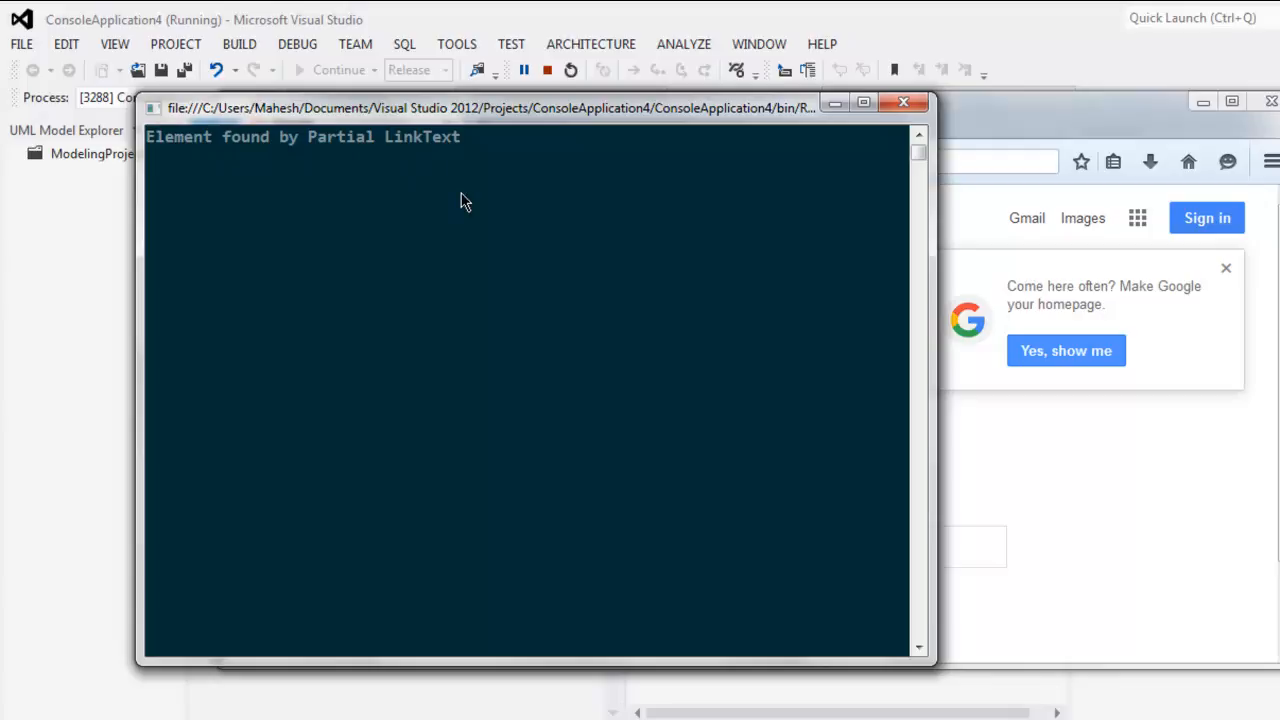
click(901, 102)
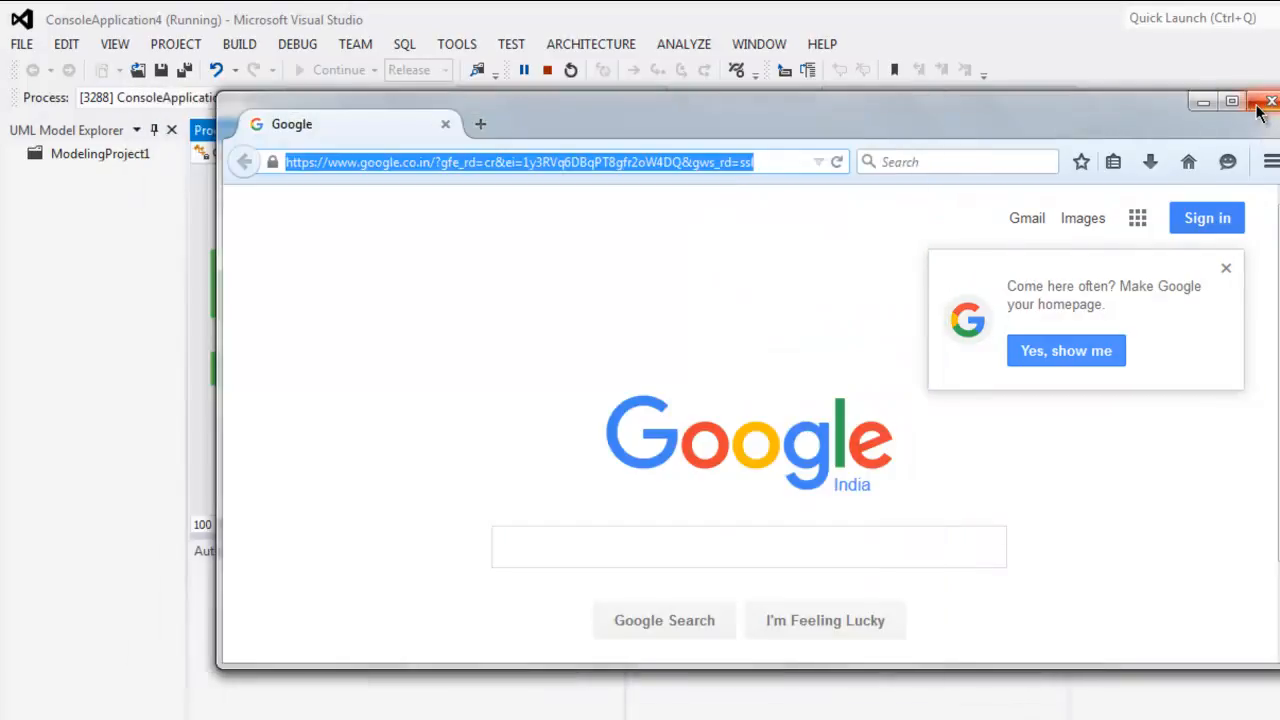
click(1270, 101)
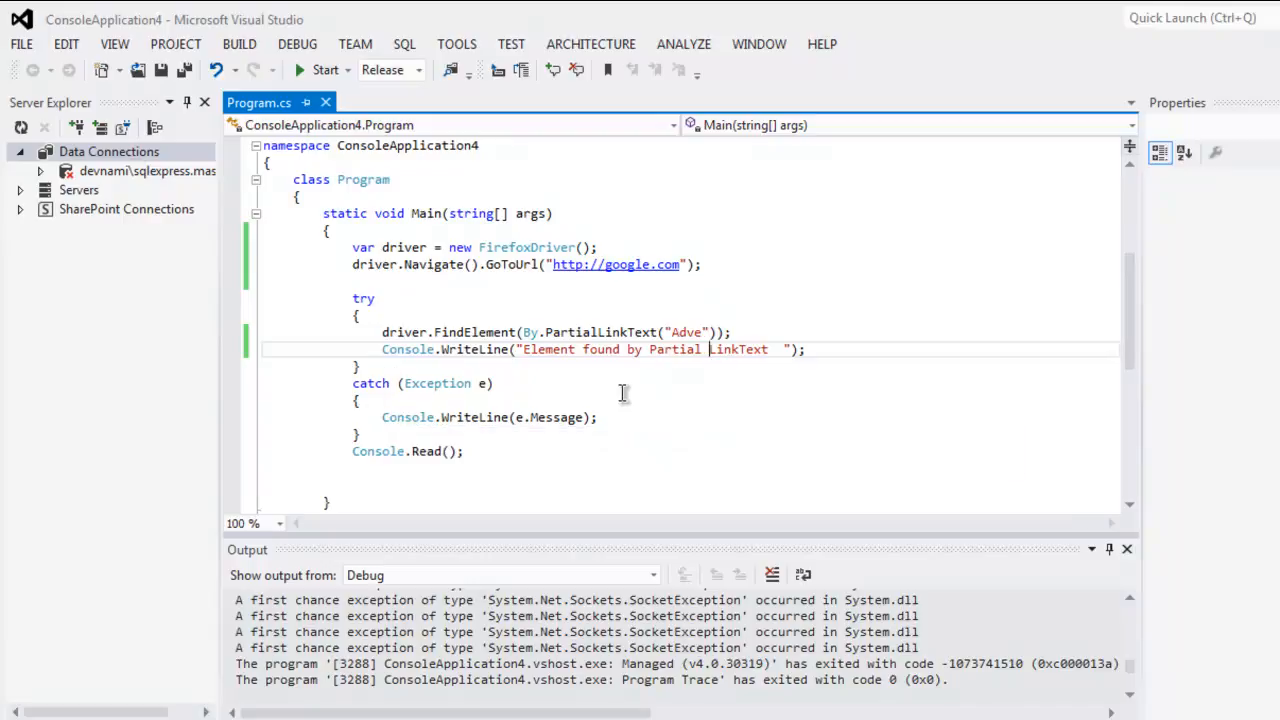
mouse_move(568, 417)
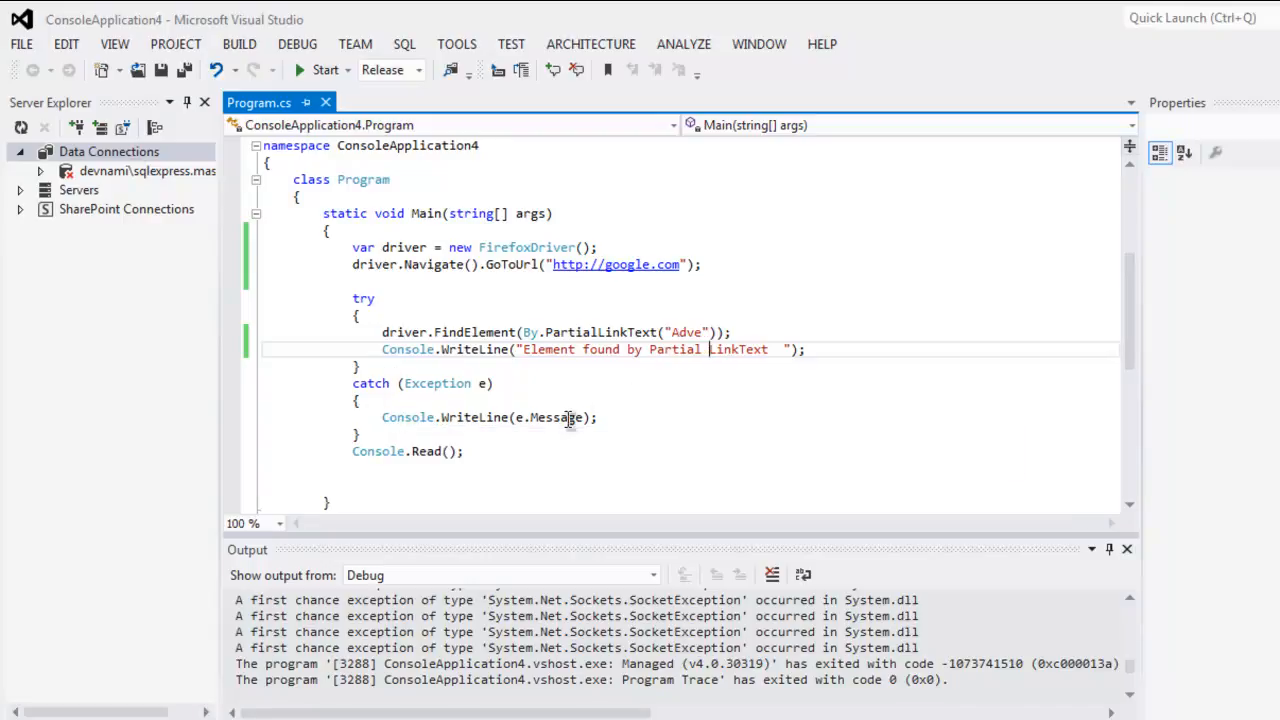
mouse_move(655, 415)
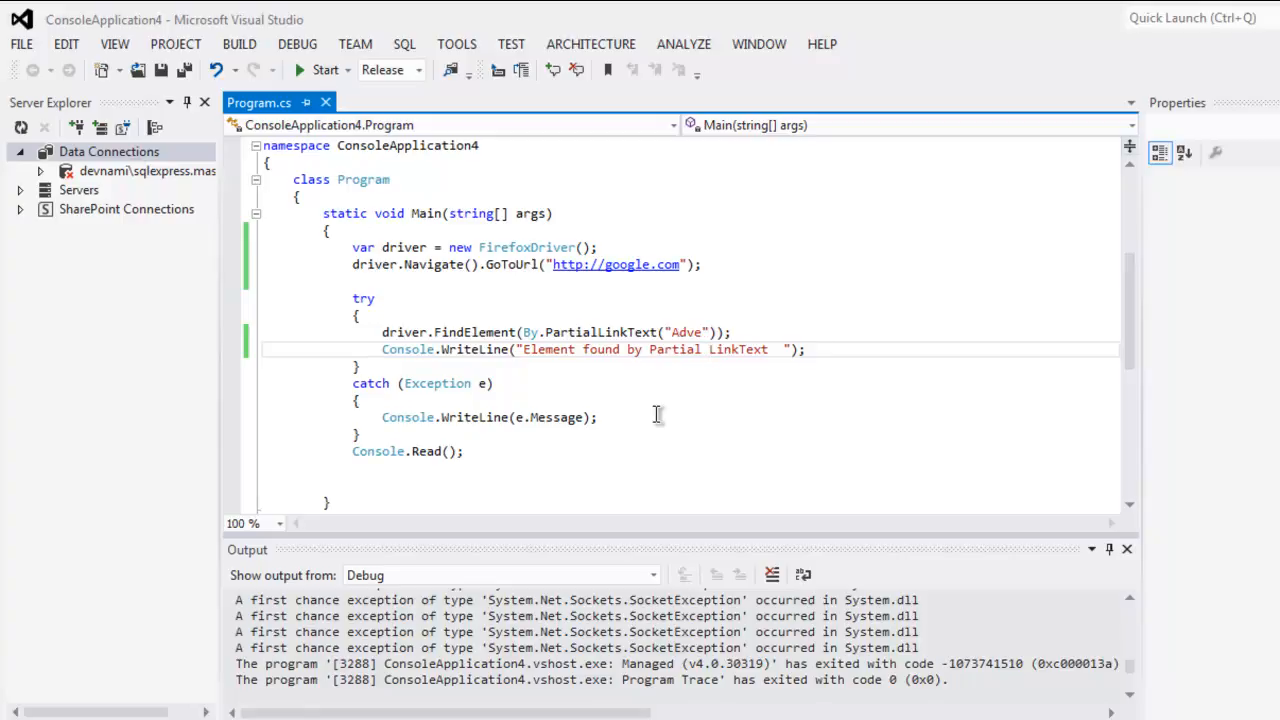
mouse_move(519, 460)
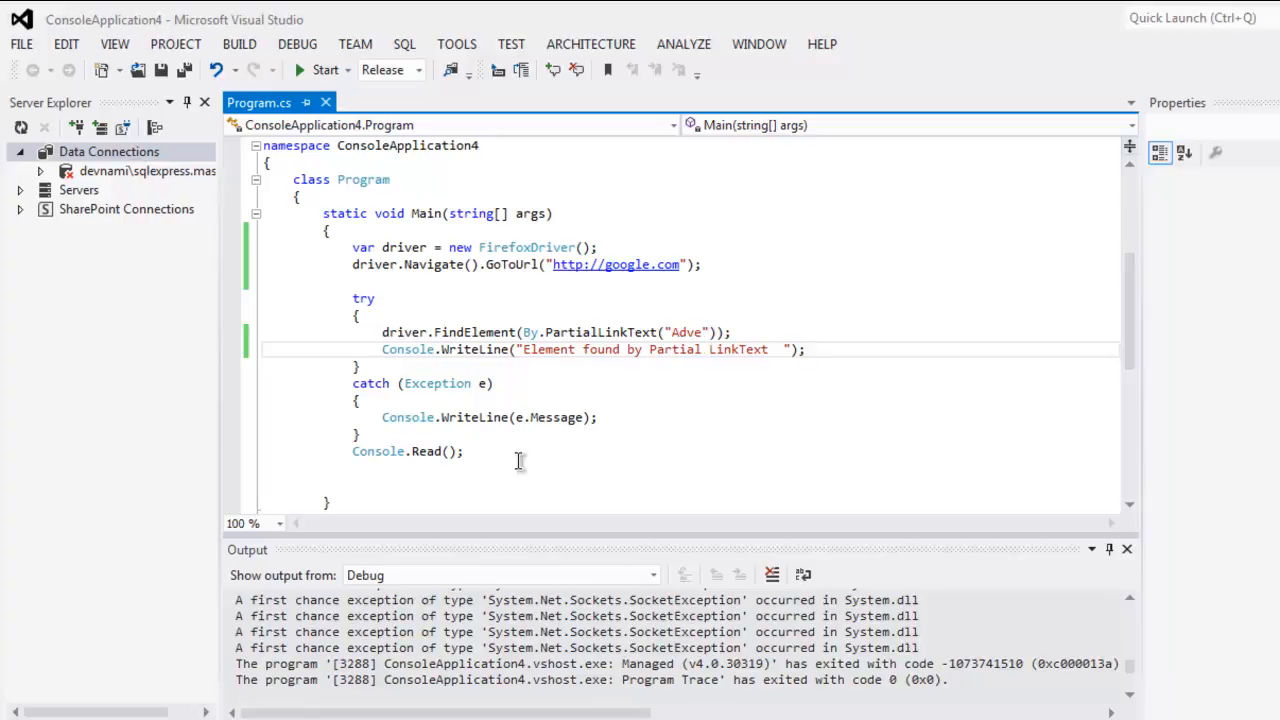